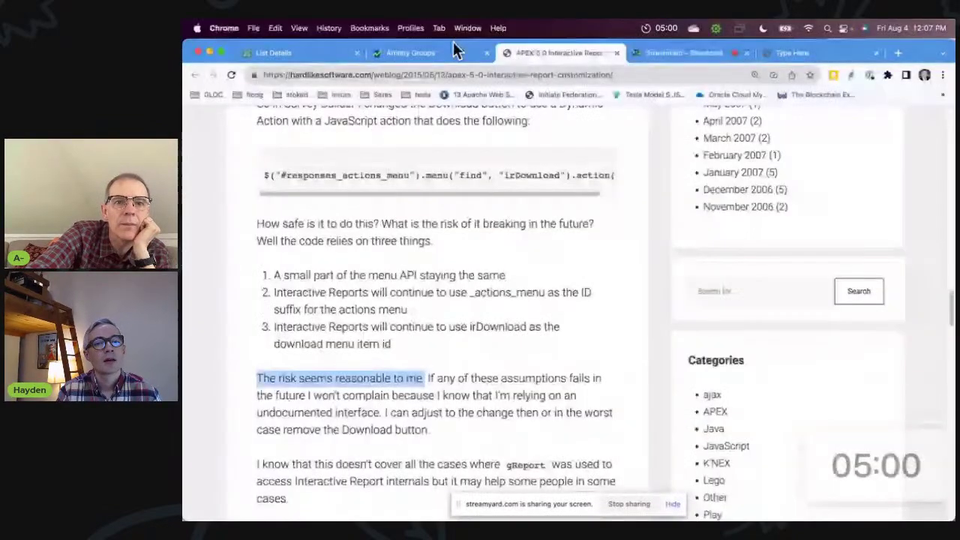
Flip between the All Affinity Groups and My Affinity Groups tabs to confirm each loads its saved view.
click(411, 52)
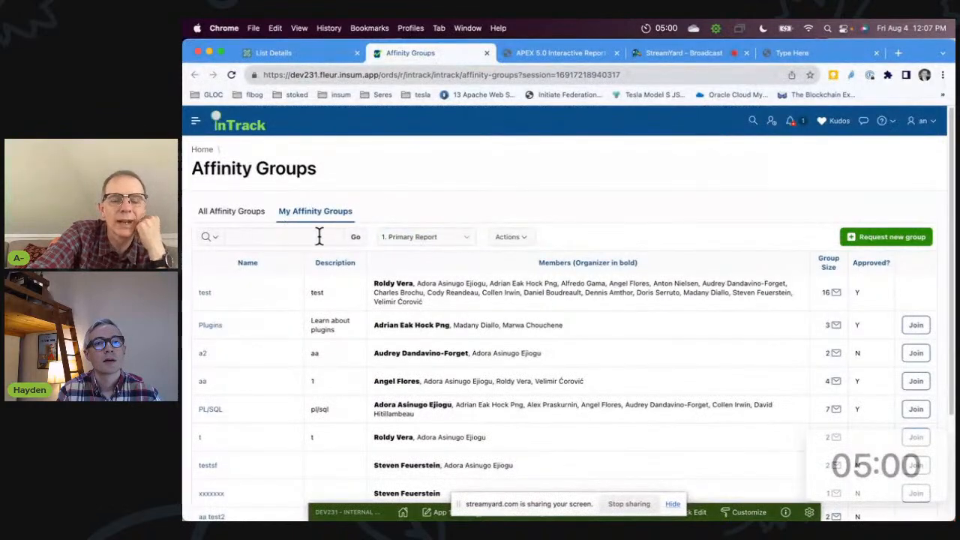
mouse_move(237, 229)
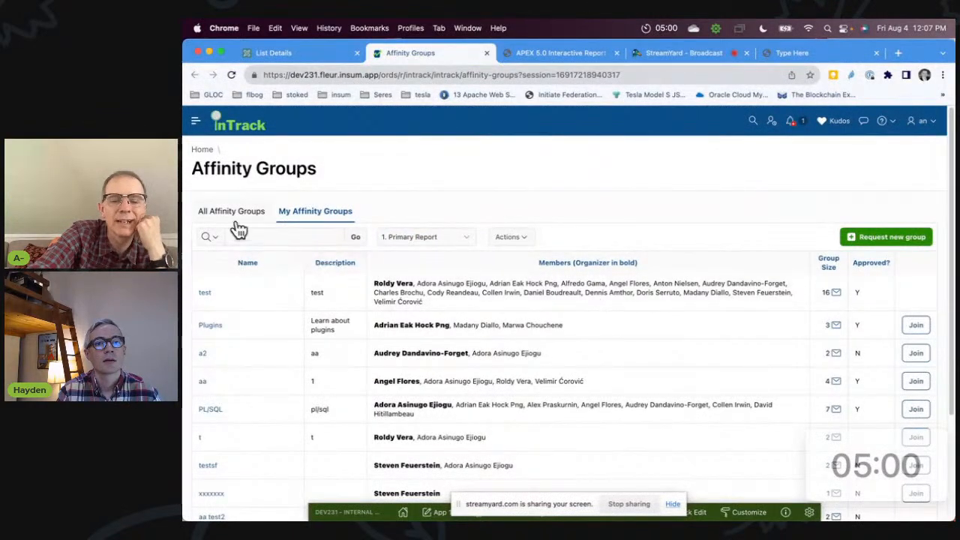
click(234, 210)
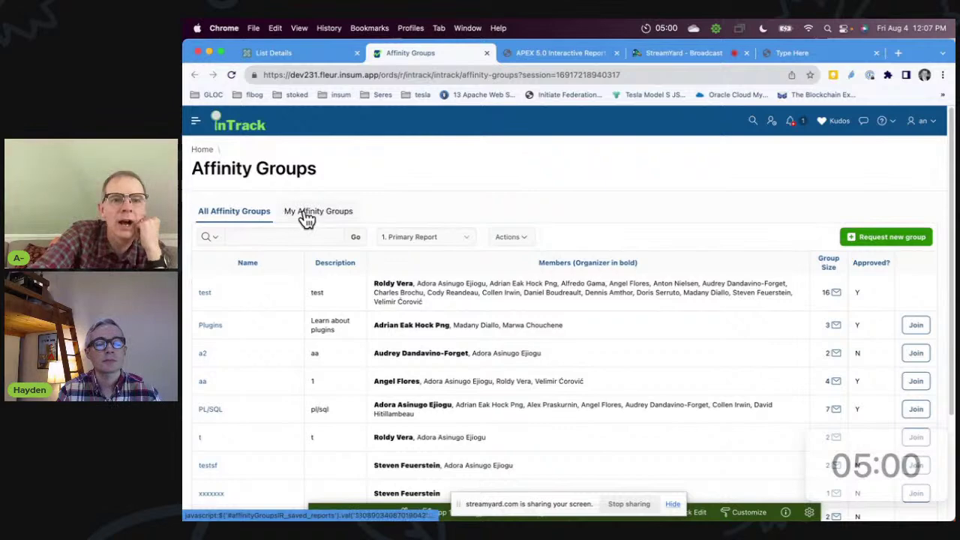
click(314, 210)
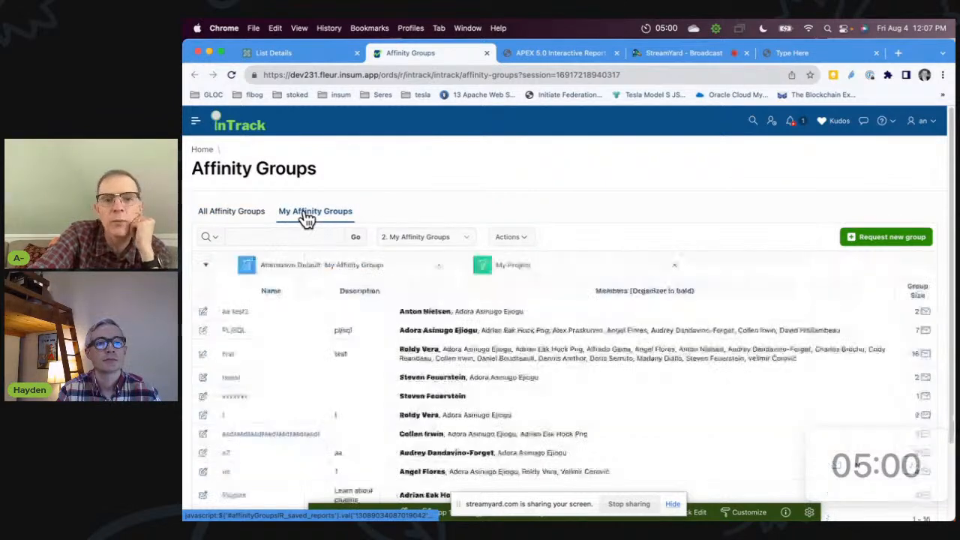
click(231, 210)
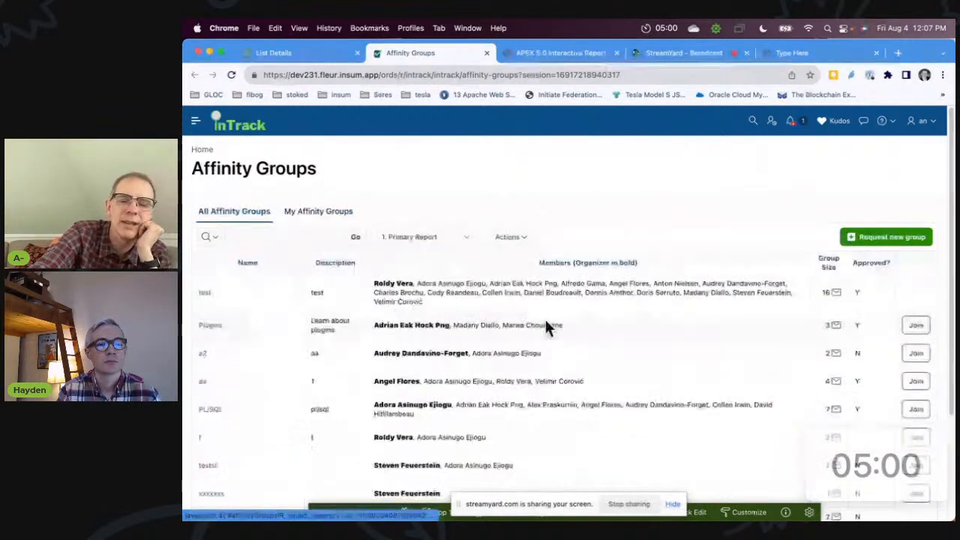
click(318, 210)
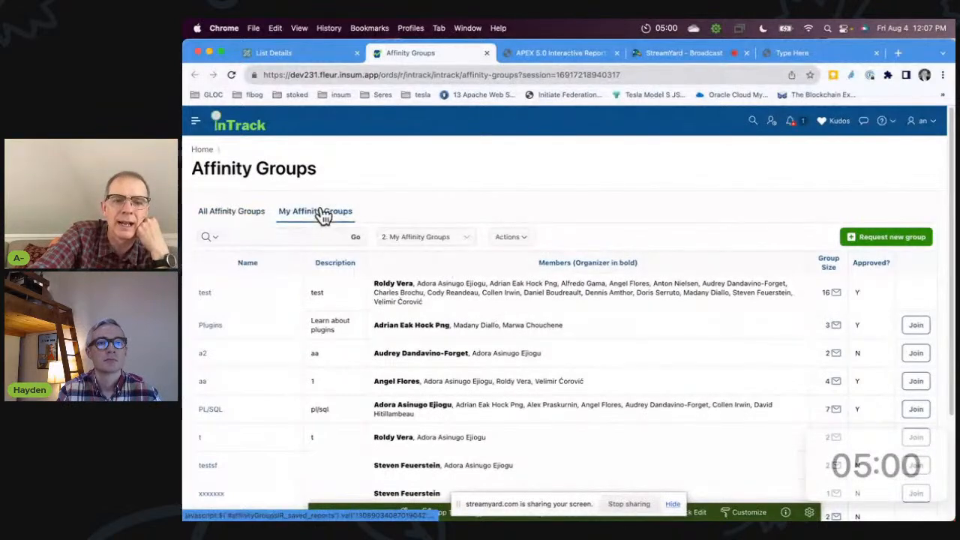
click(315, 210)
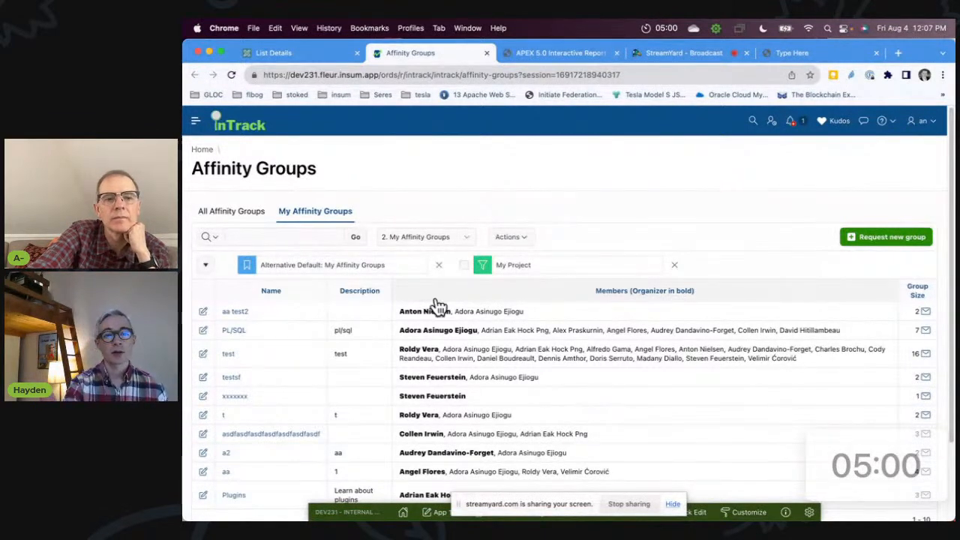
click(231, 209)
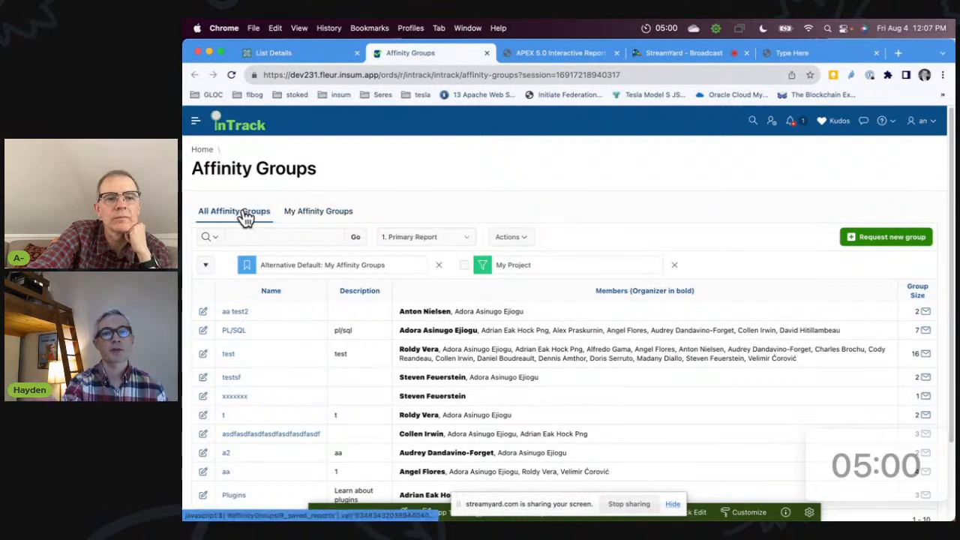
Check the saved-report select list without changing it, then toggle the two tabs once more.
click(421, 237)
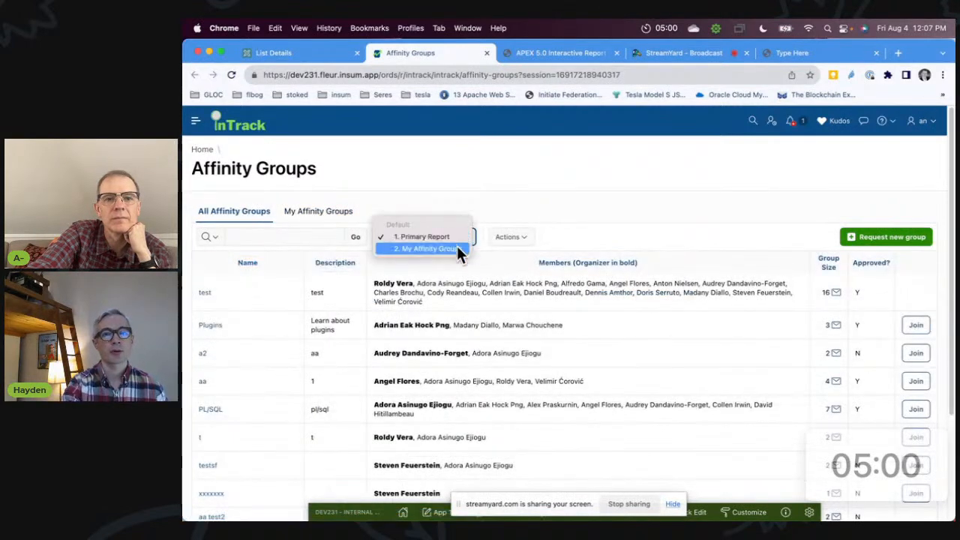
mouse_move(376, 202)
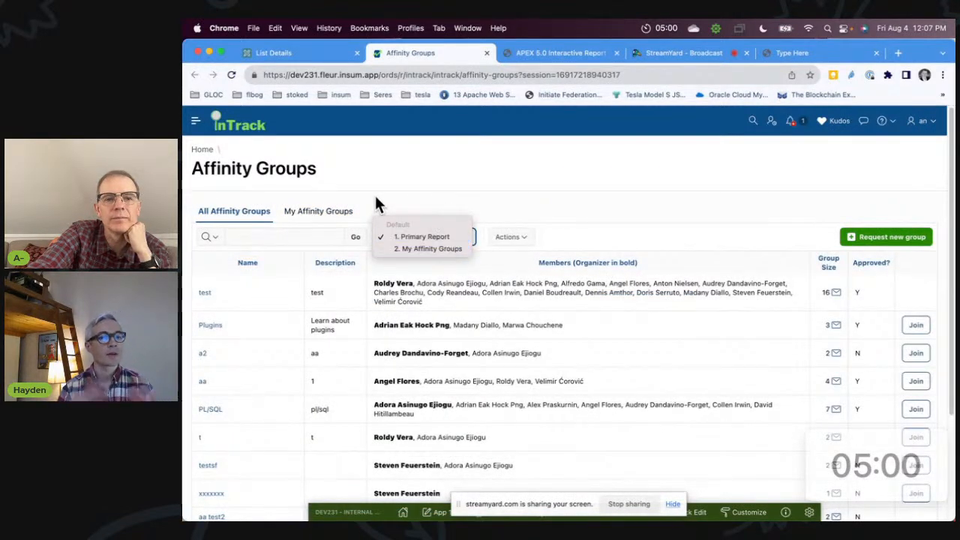
click(422, 237)
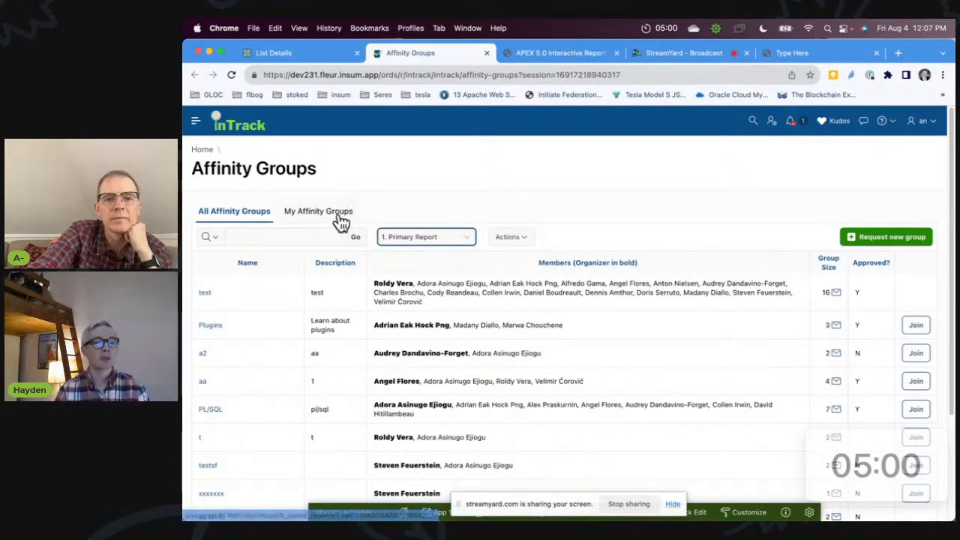
click(318, 210)
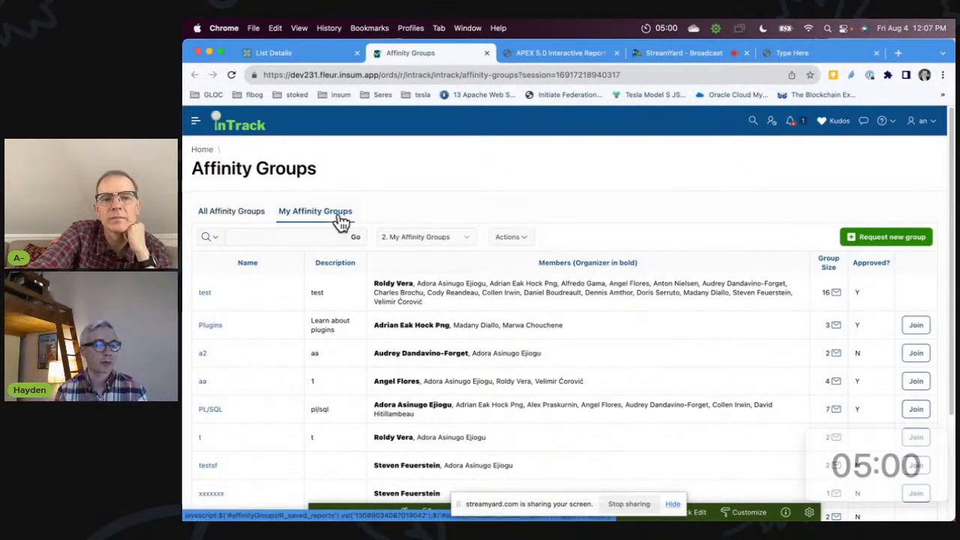
click(231, 210)
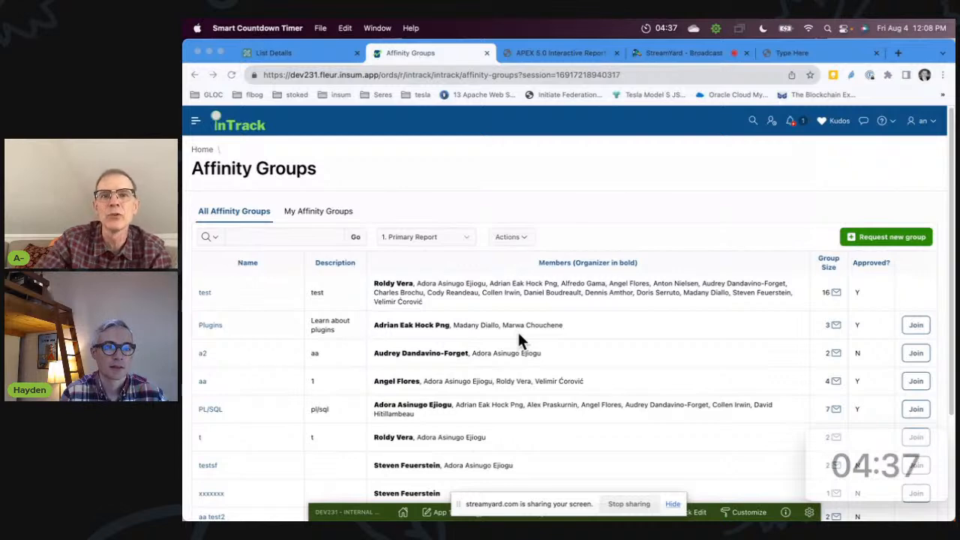
mouse_move(612, 57)
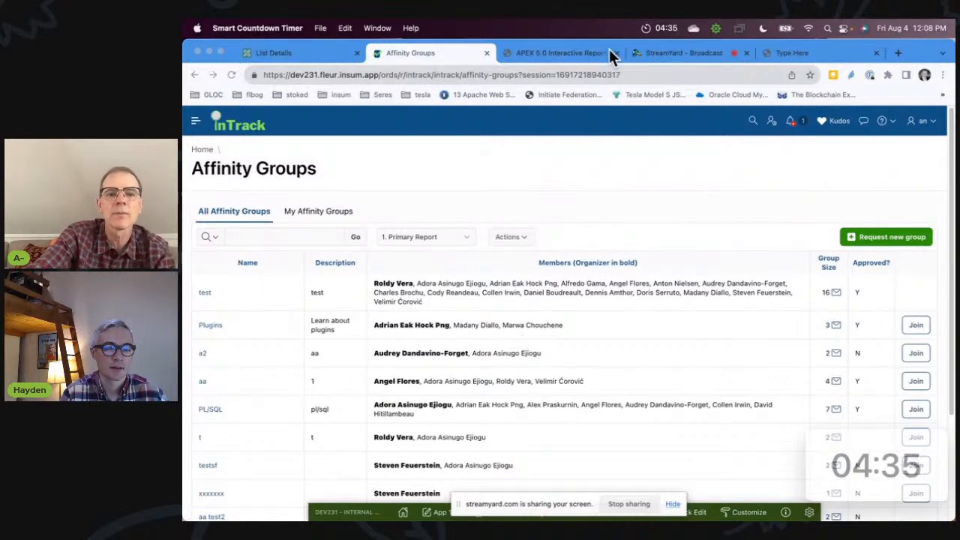
Read the APEX 5.0 Interactive Report Customization post down to the remark that little can be done with it.
click(555, 53)
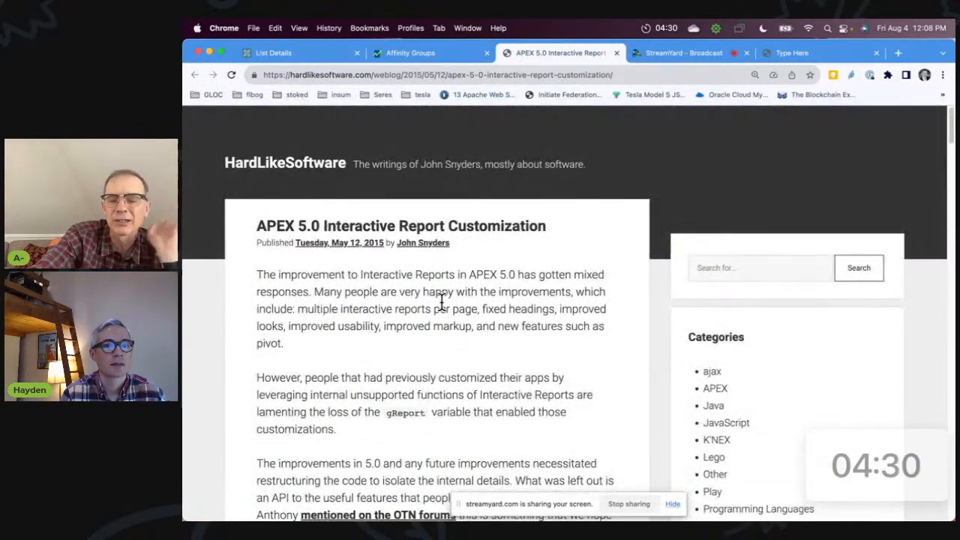
mouse_move(505, 351)
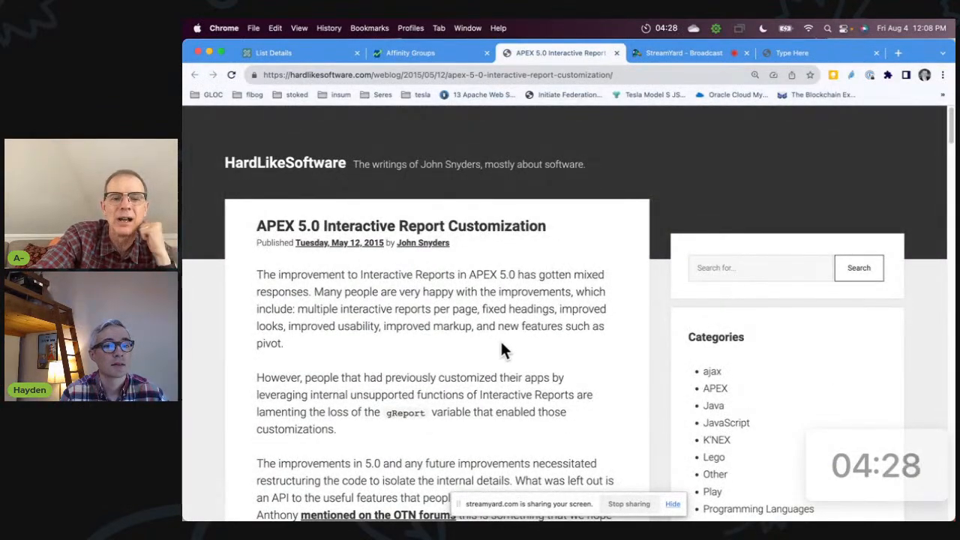
scroll(down, 3)
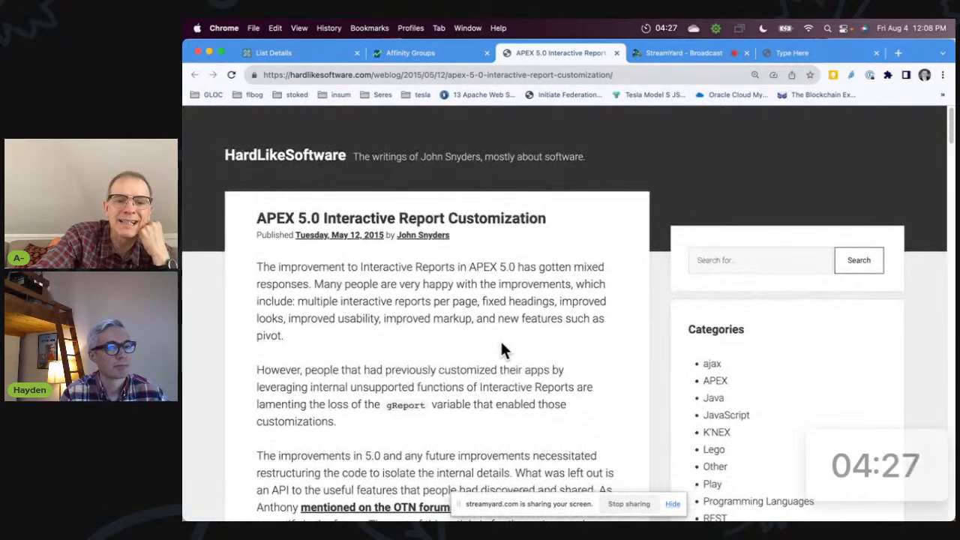
scroll(down, 3)
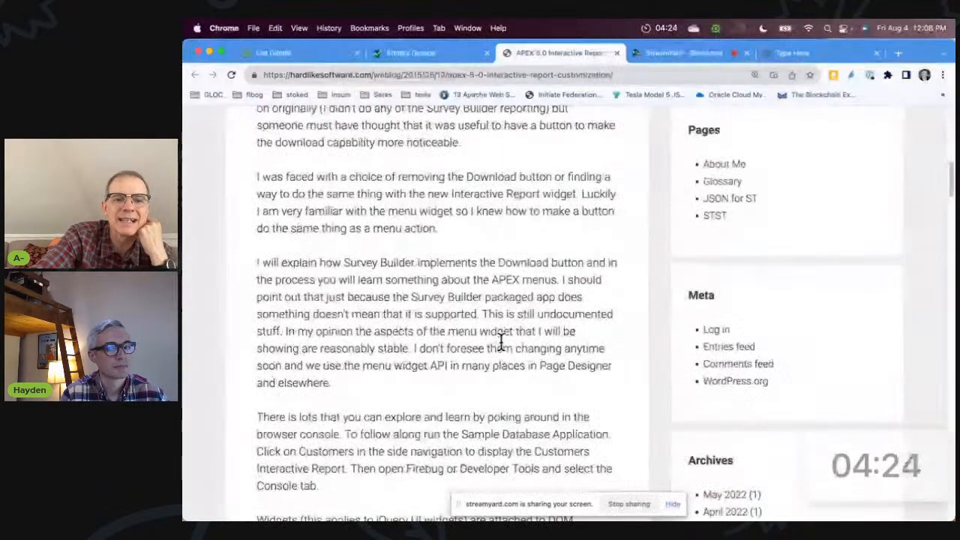
scroll(down, 3)
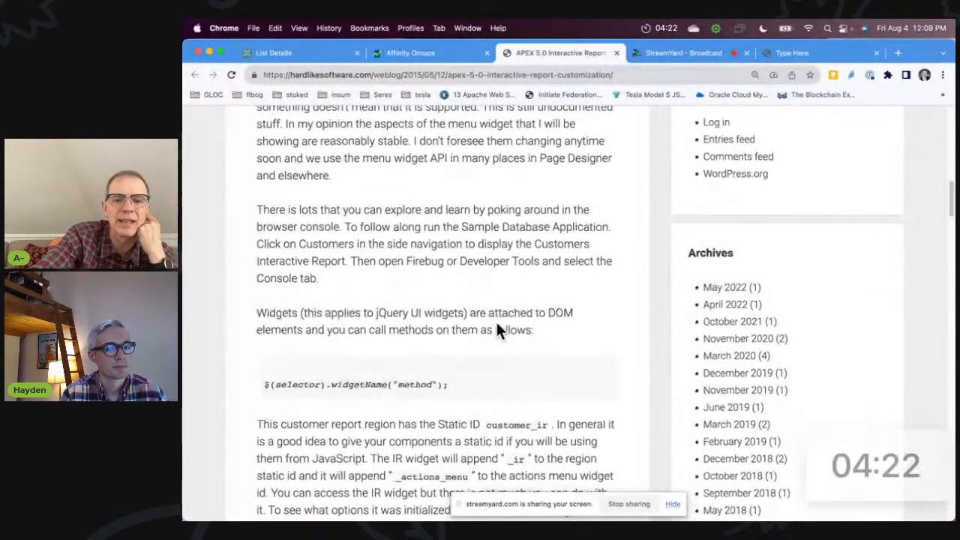
scroll(down, 3)
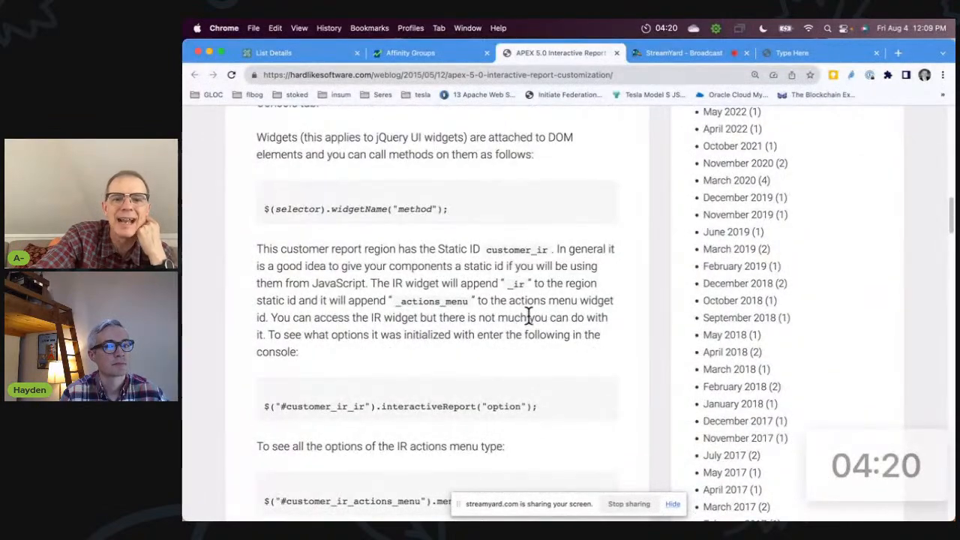
drag(422, 317, 603, 317)
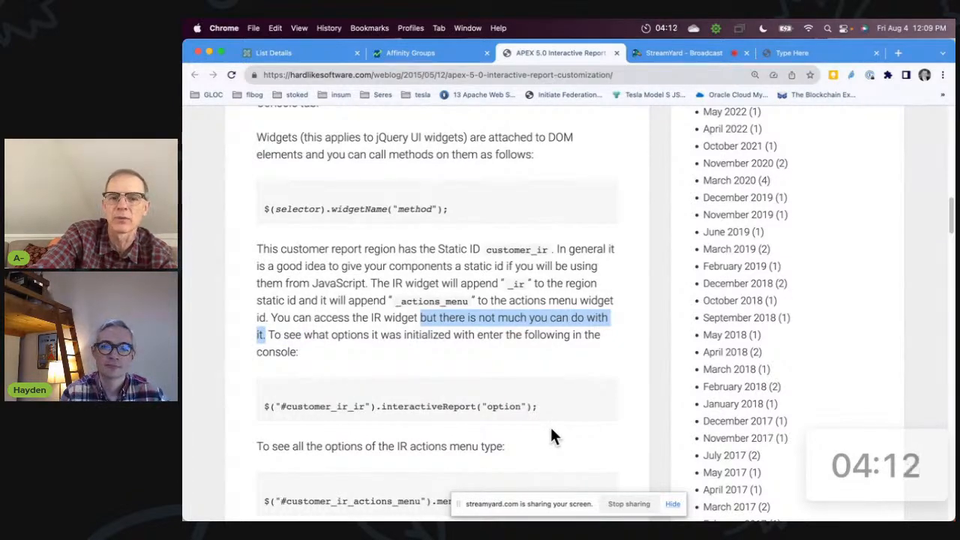
Finish the post through its closing risk discussion and return to the Affinity Groups page.
scroll(down, 3)
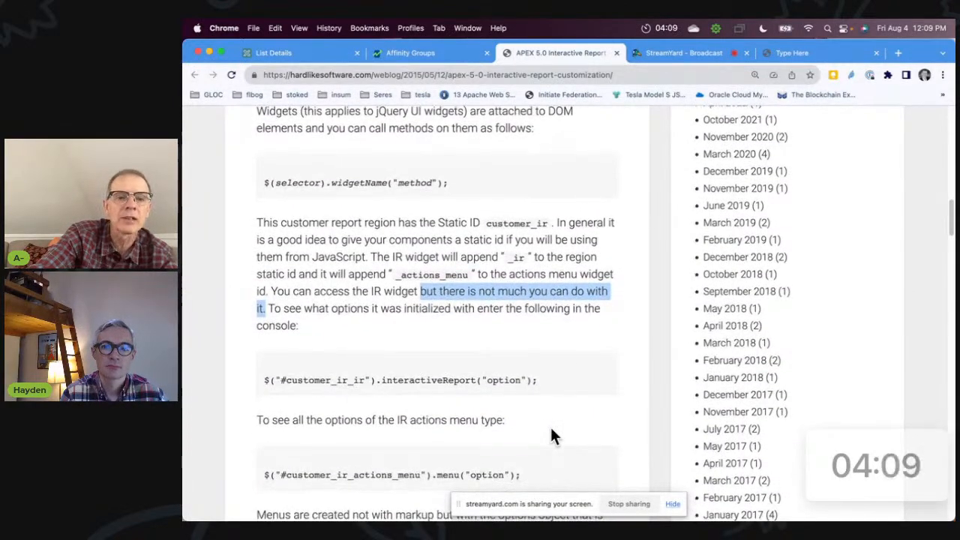
scroll(down, 3)
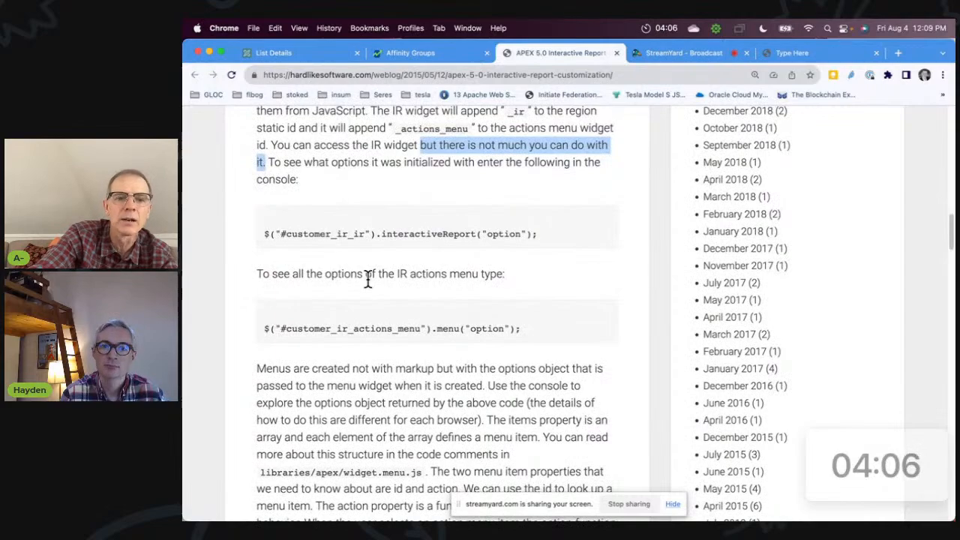
scroll(down, 3)
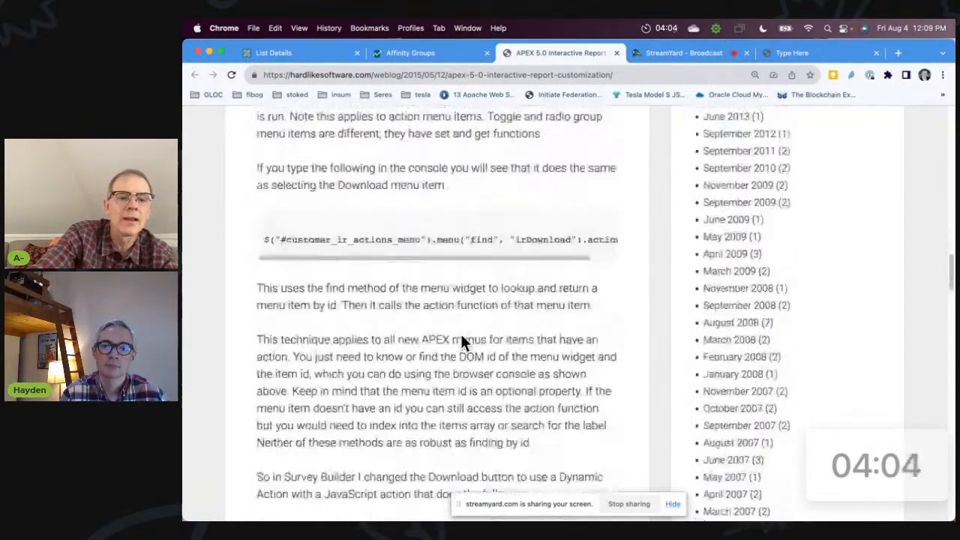
scroll(down, 3)
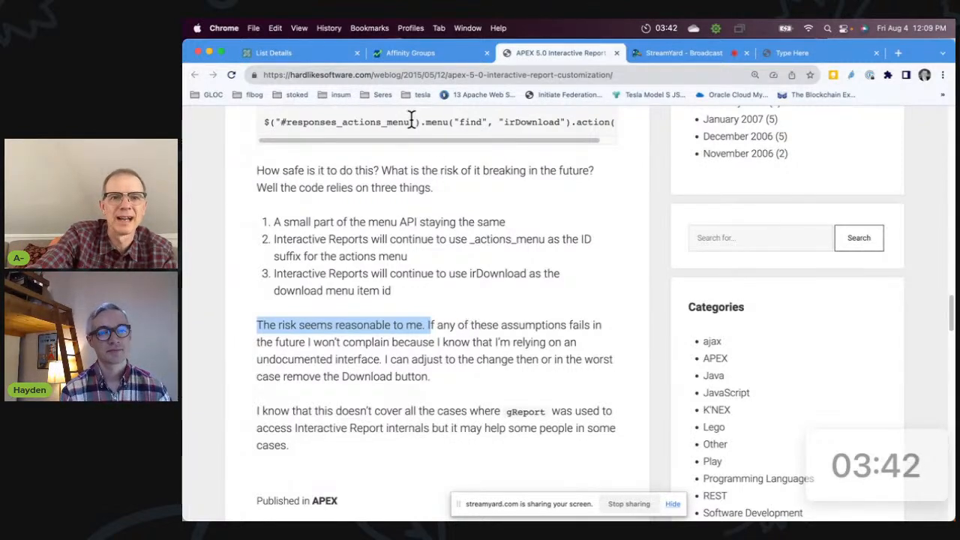
click(408, 53)
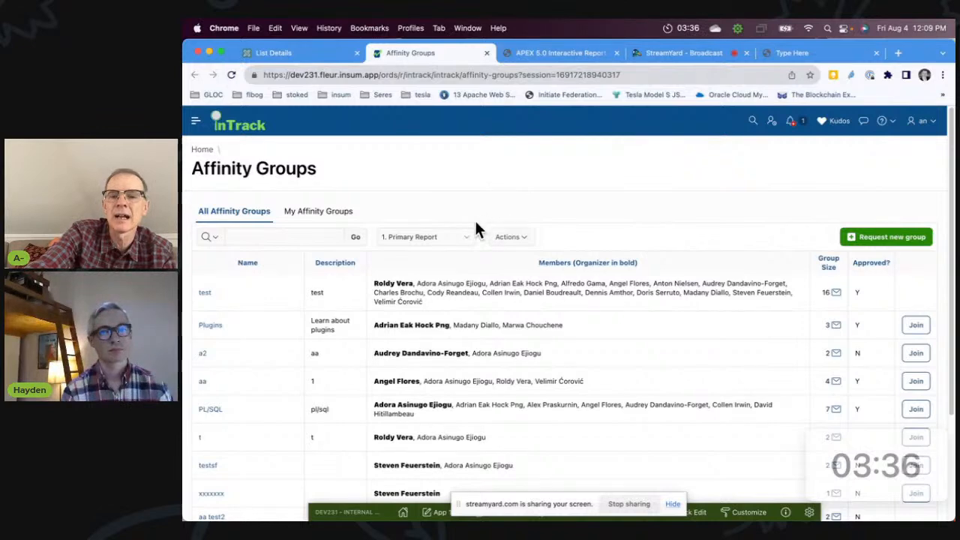
Inspect the saved-report selector to reveal the affinityGroupsIR_saved_reports select element.
right_click(426, 236)
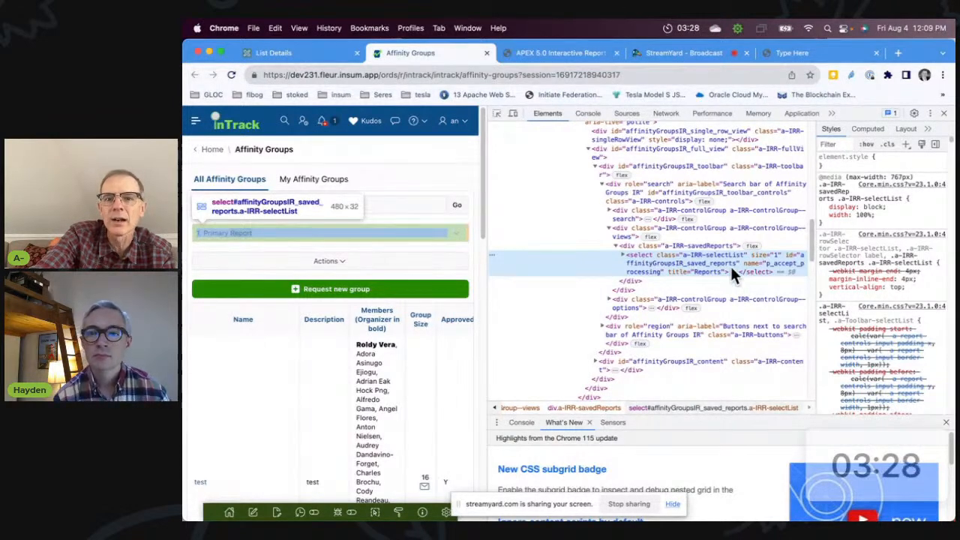
mouse_move(691, 275)
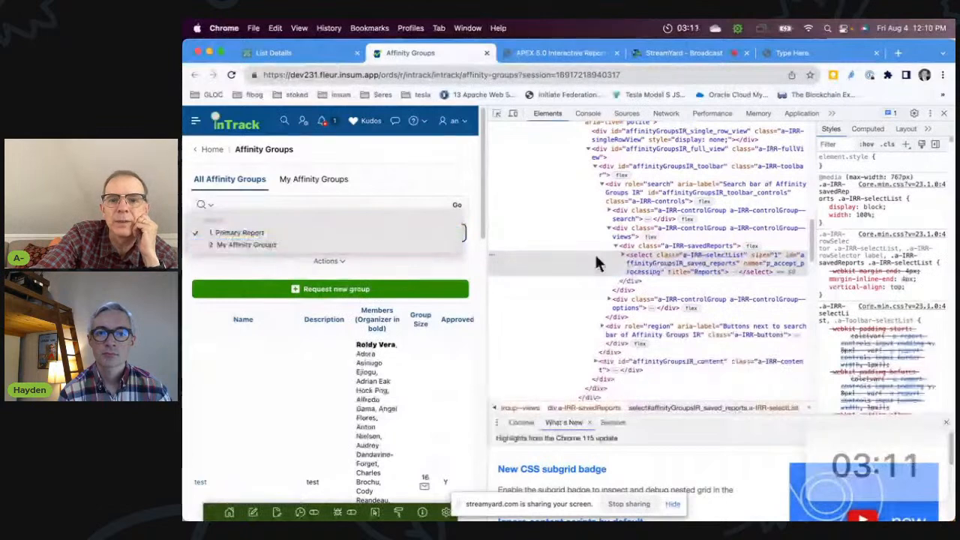
mouse_move(624, 261)
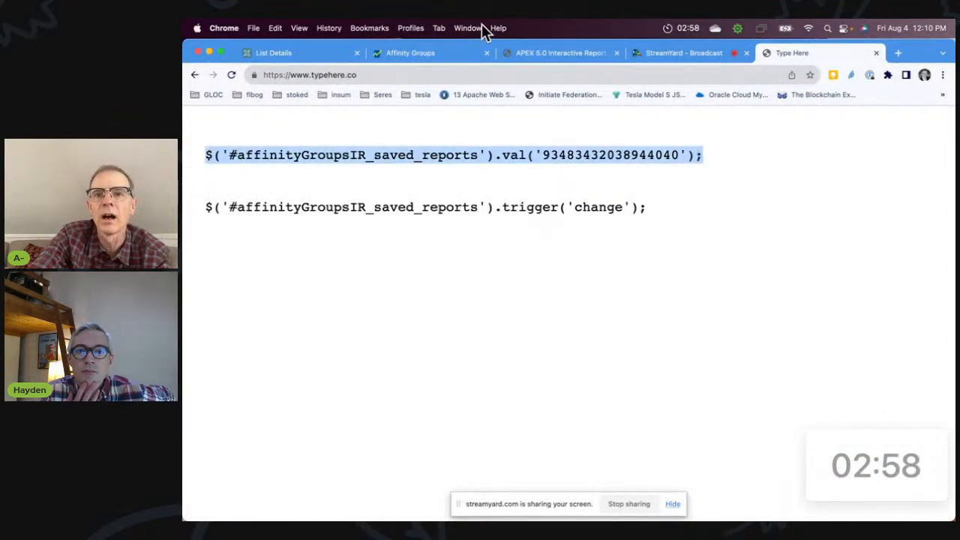
Run the jQuery .val() and .trigger('change') snippet so the report switches to My Affinity Groups.
click(425, 52)
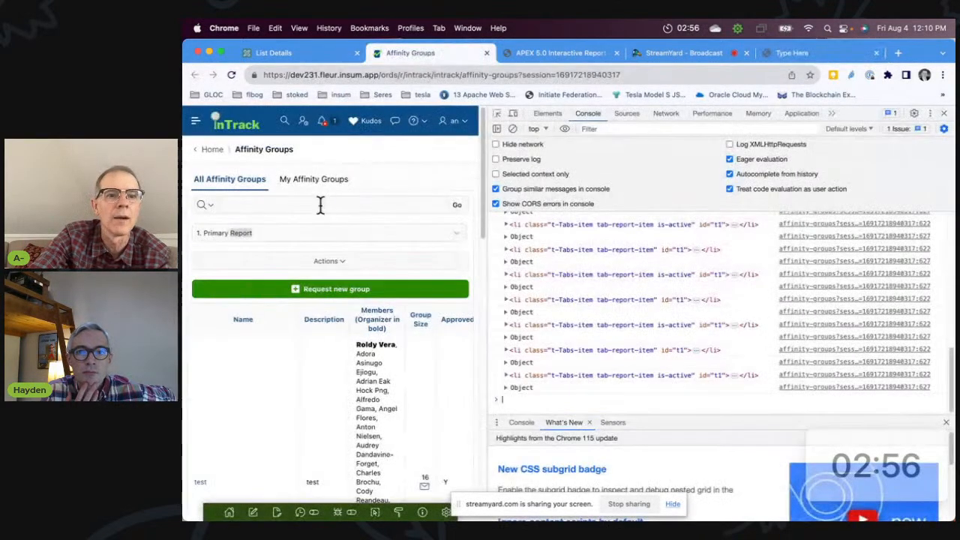
click(312, 178)
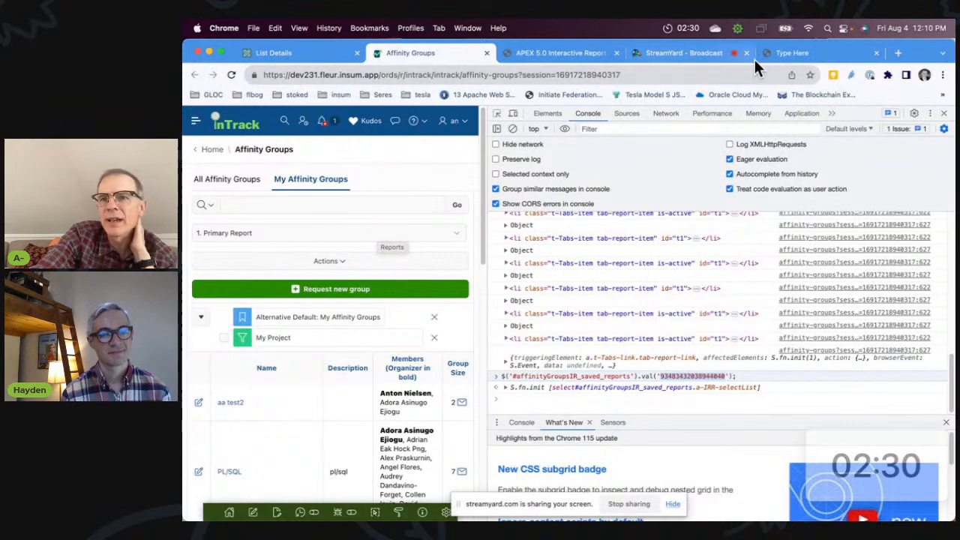
click(792, 53)
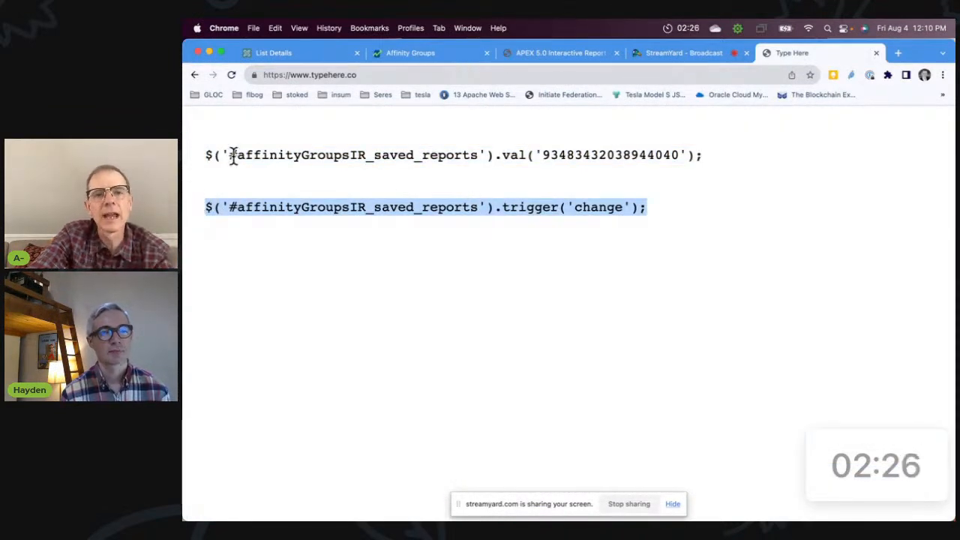
click(273, 52)
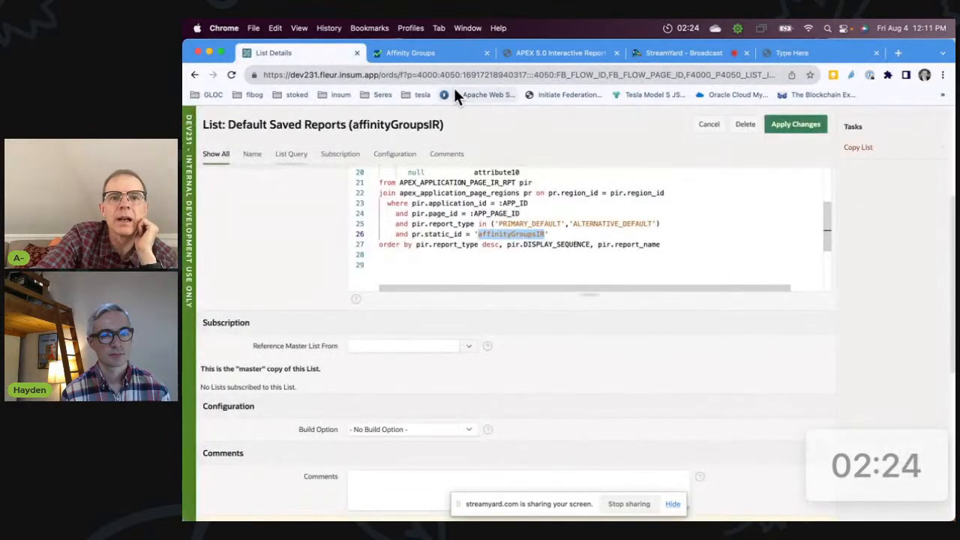
click(408, 52)
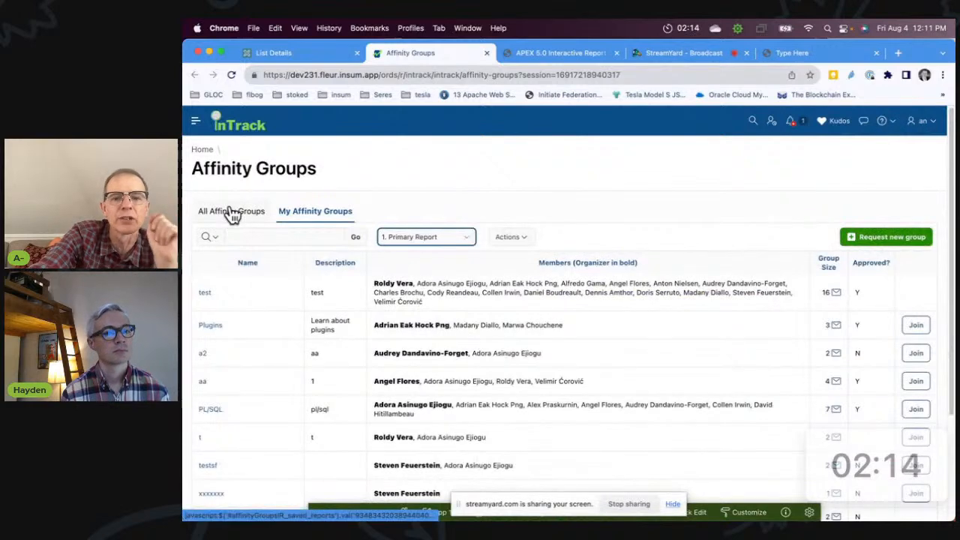
Switch from All Affinity Groups to My Affinity Groups and watch the saved-report selector follow.
click(234, 210)
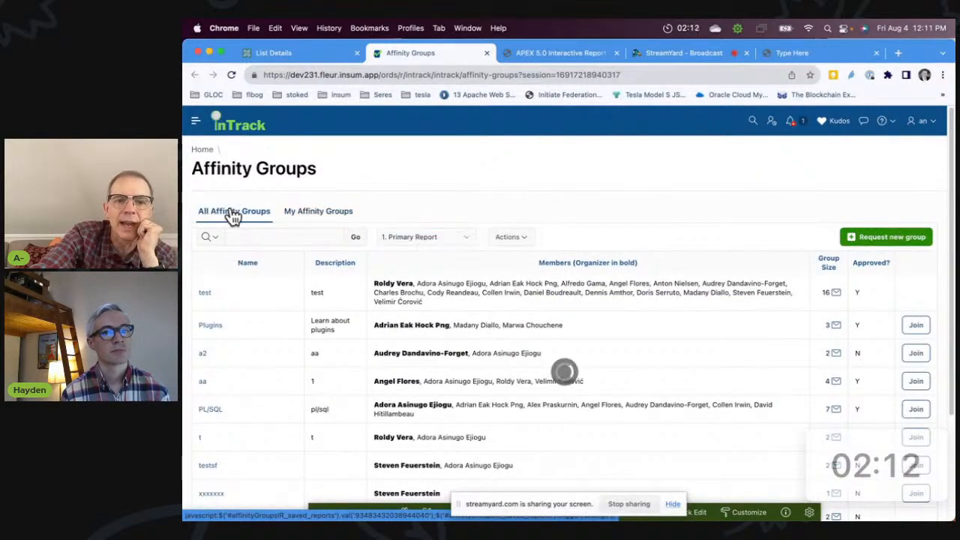
click(317, 210)
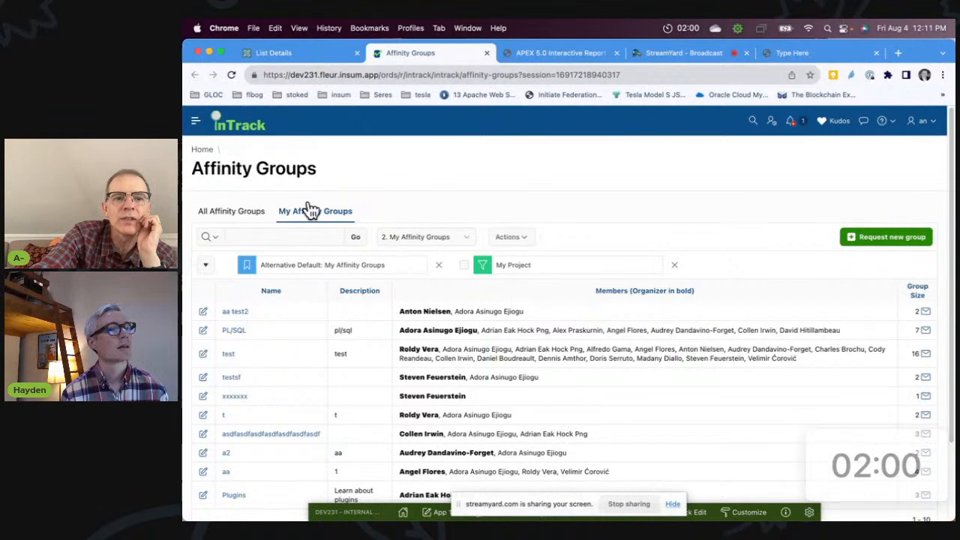
mouse_move(302, 58)
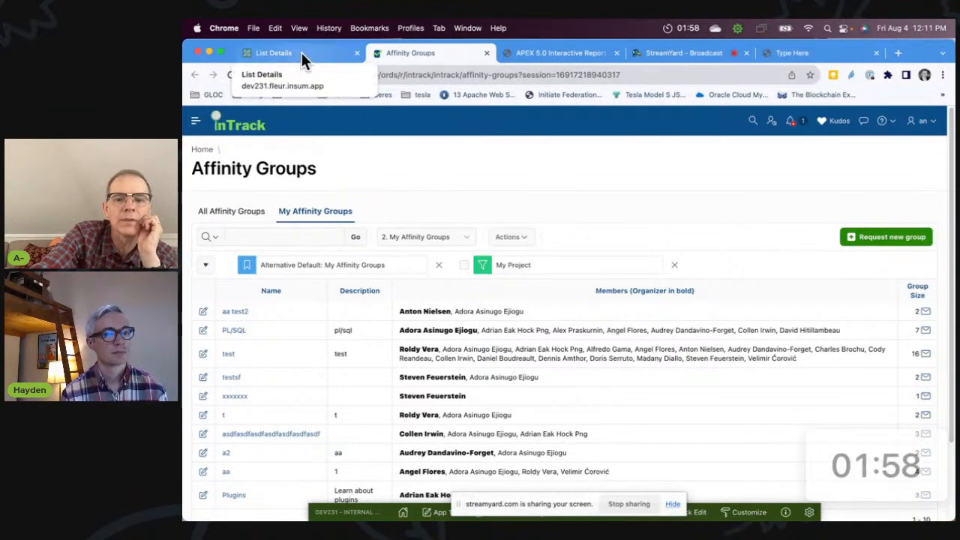
Review the affinityGroupsIR list query, noting the ALTERNATIVE_DEFAULT filter and tab attribute columns.
click(282, 54)
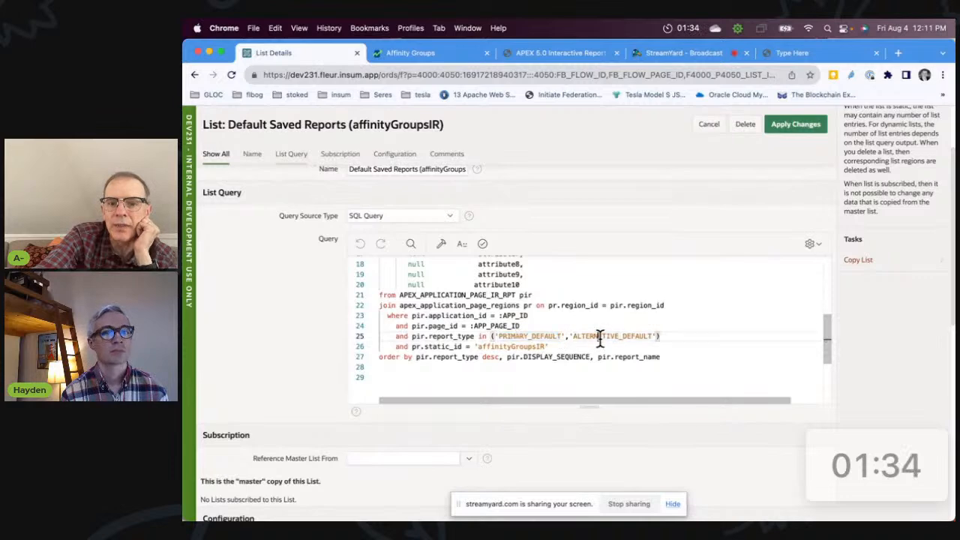
double_click(612, 336)
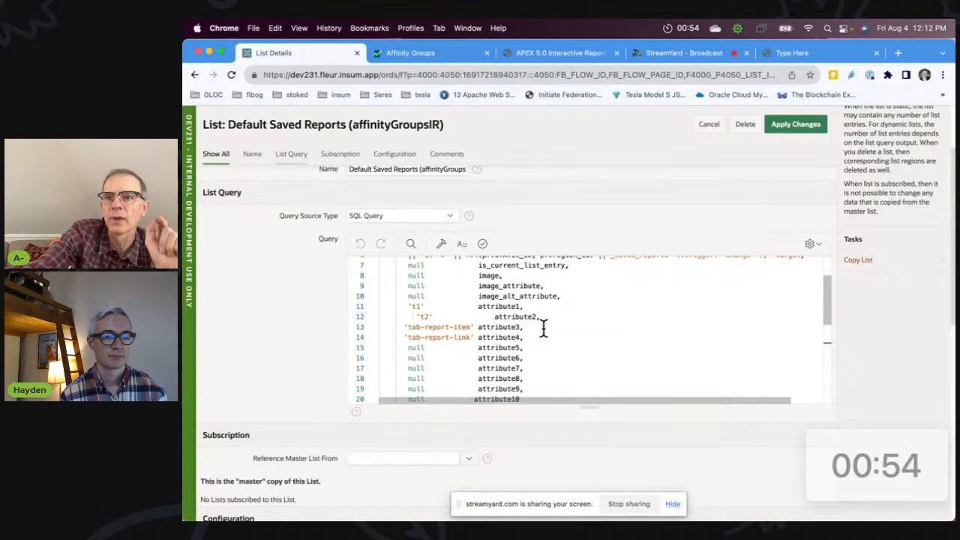
click(903, 54)
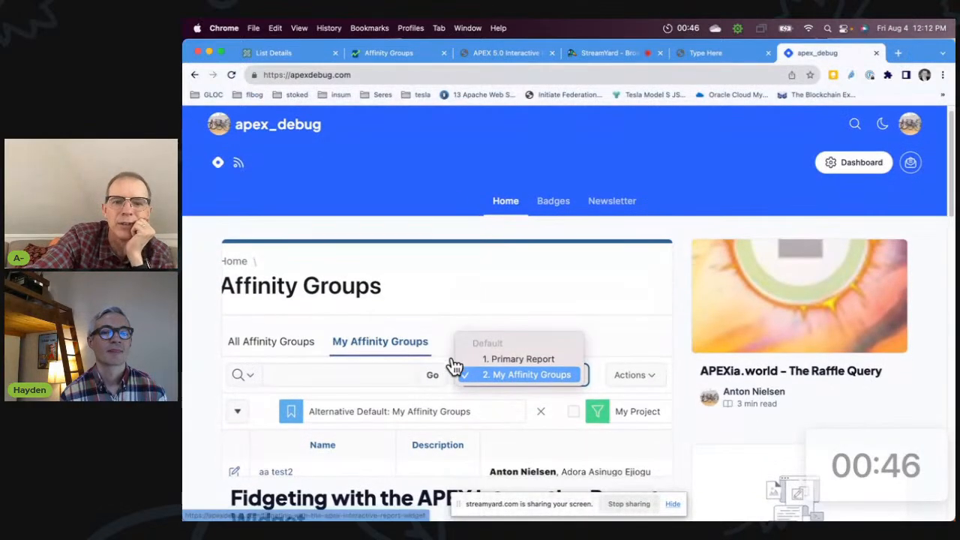
Scroll through the 'Fidgeting with the APEX Interactive Report Widget' post, then return to StreamYard.
scroll(down, 3)
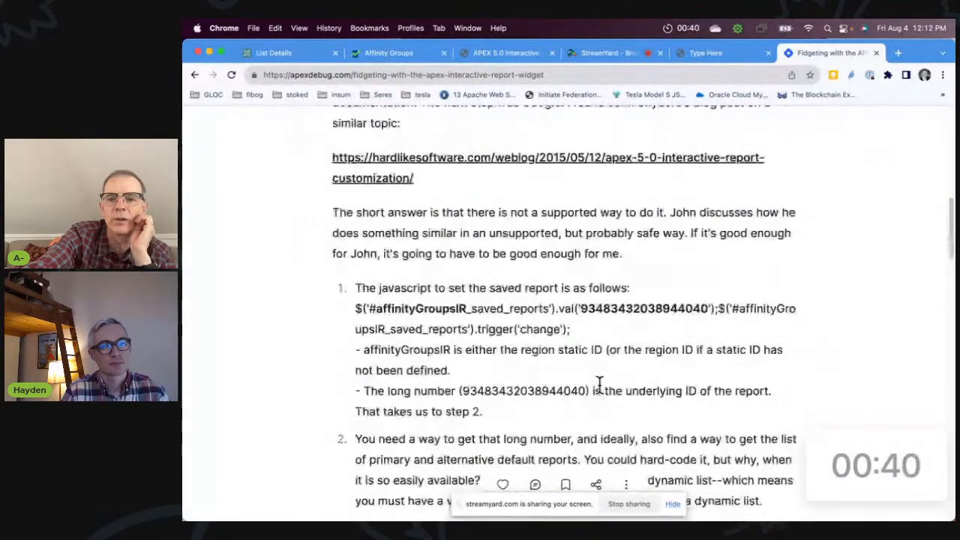
scroll(down, 3)
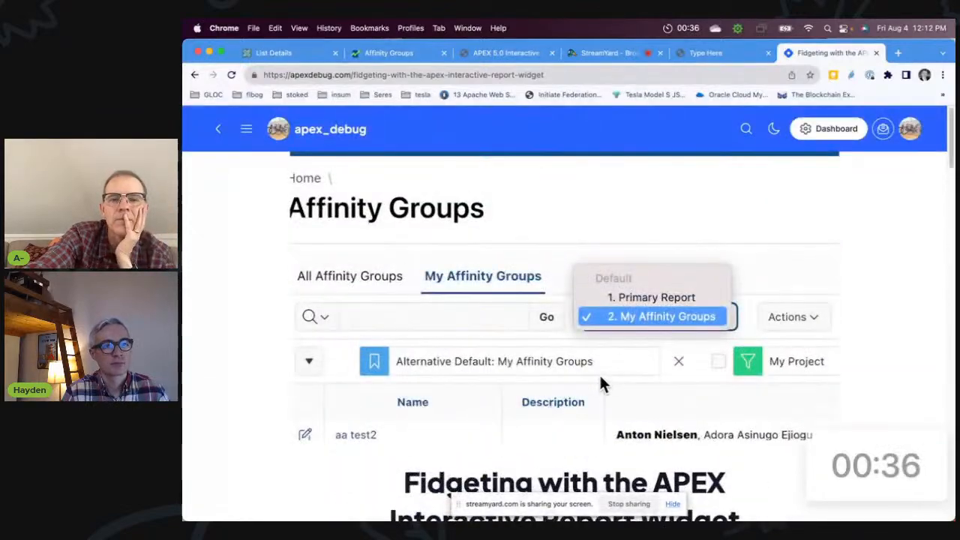
mouse_move(618, 317)
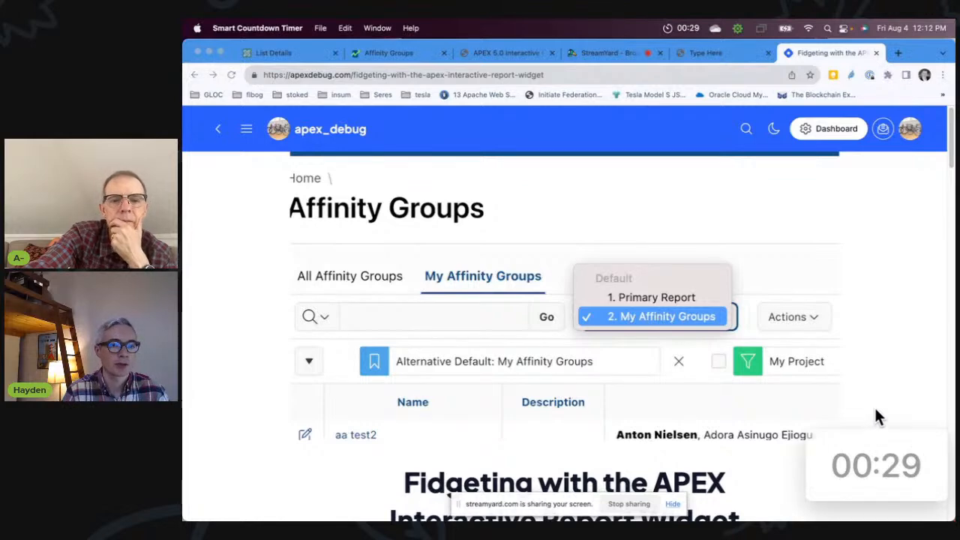
mouse_move(605, 57)
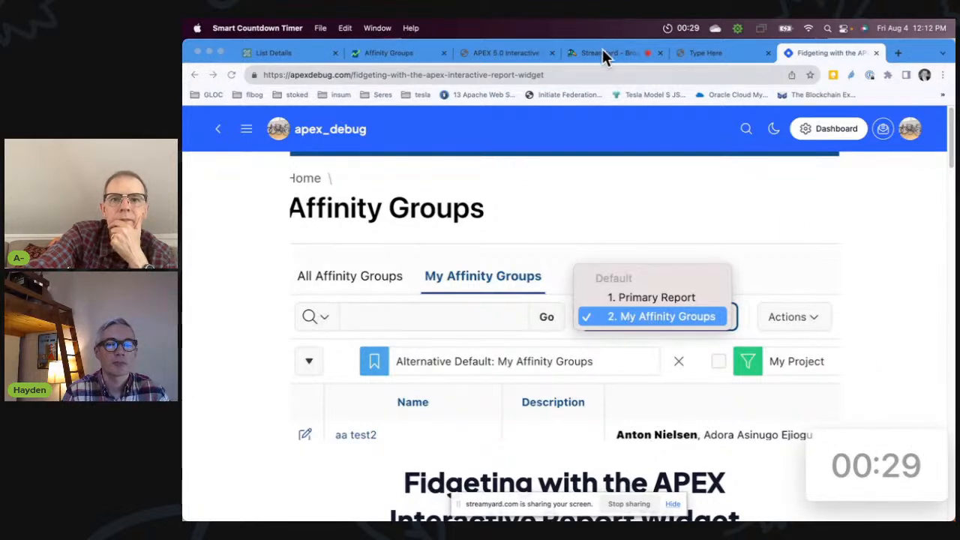
click(607, 52)
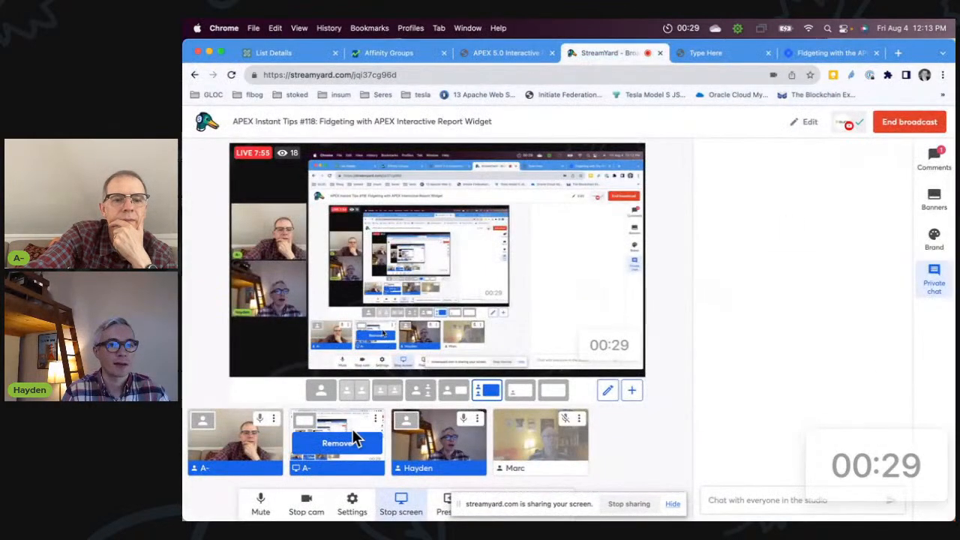